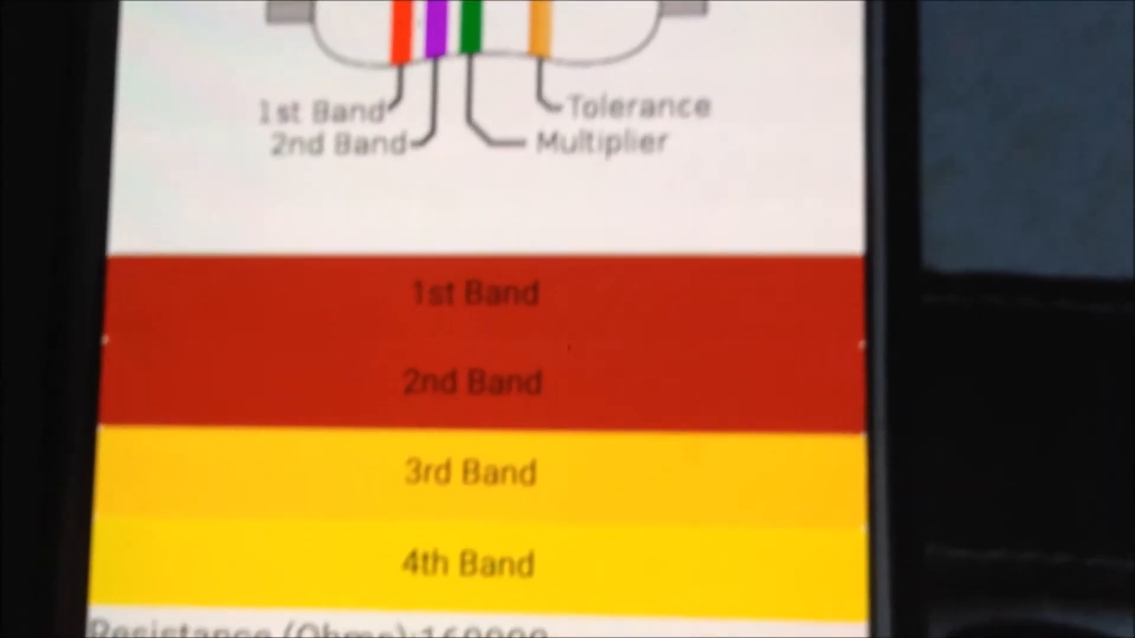
scroll("down", 3)
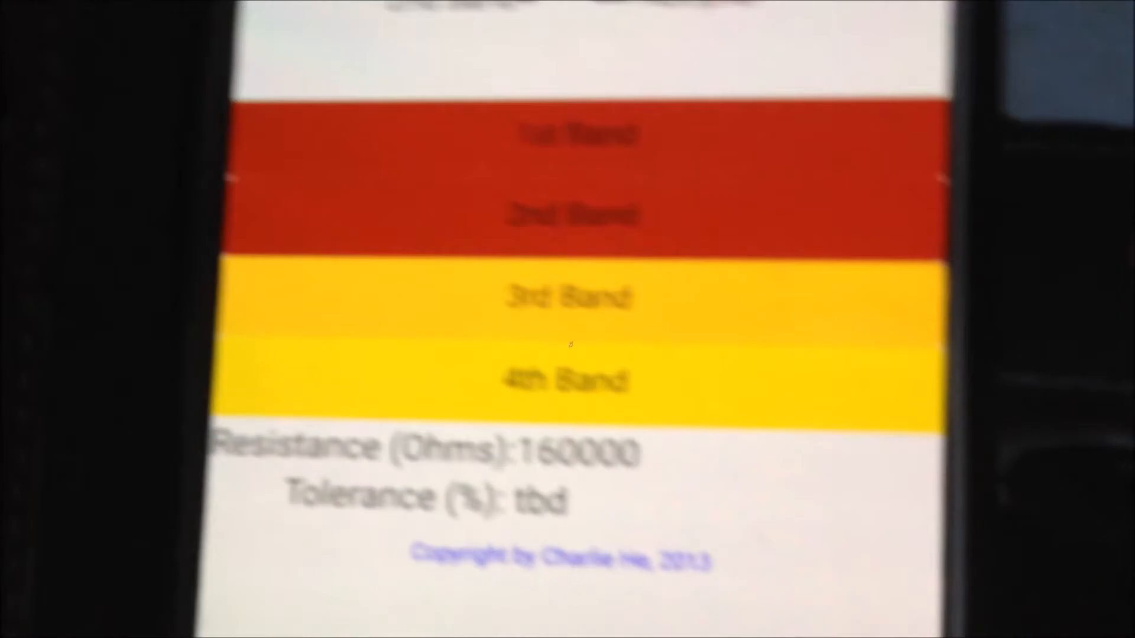